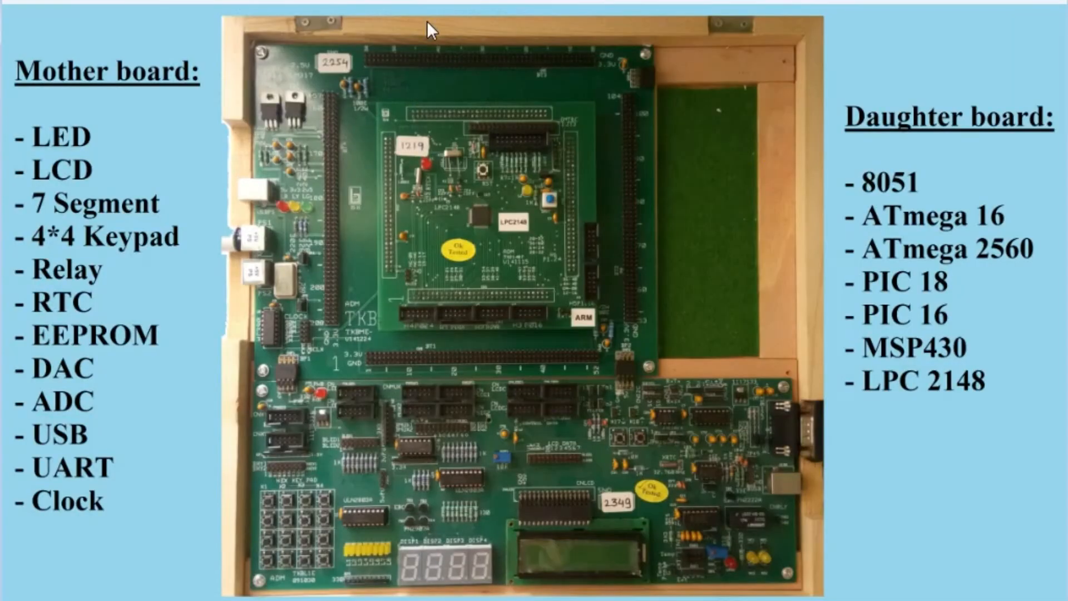
{"action": "mouse_move", "coordinate": [227, 566]}
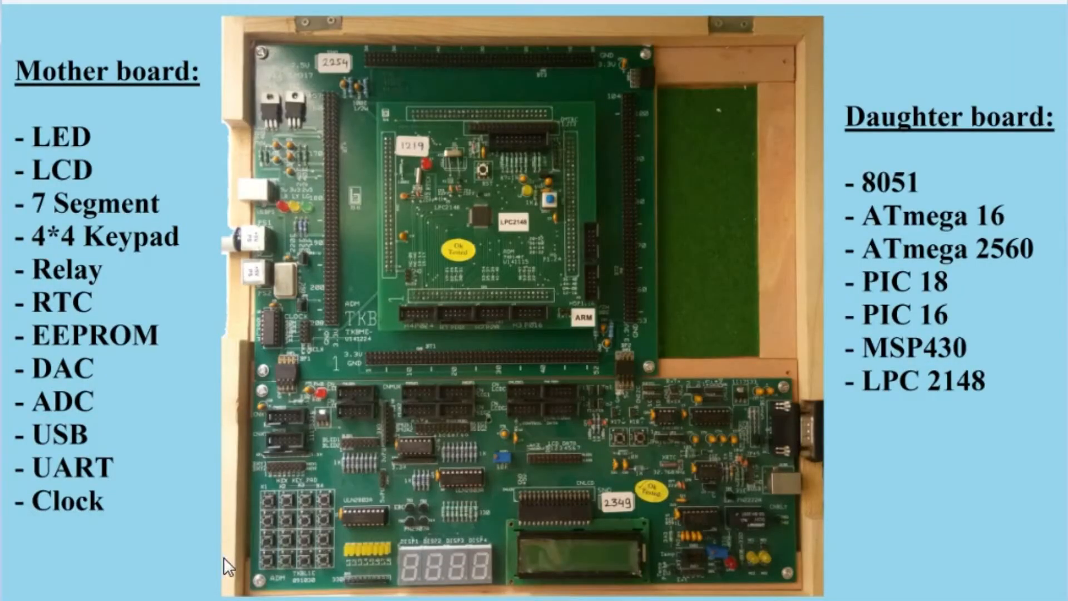
{"action": "mouse_move", "coordinate": [796, 133]}
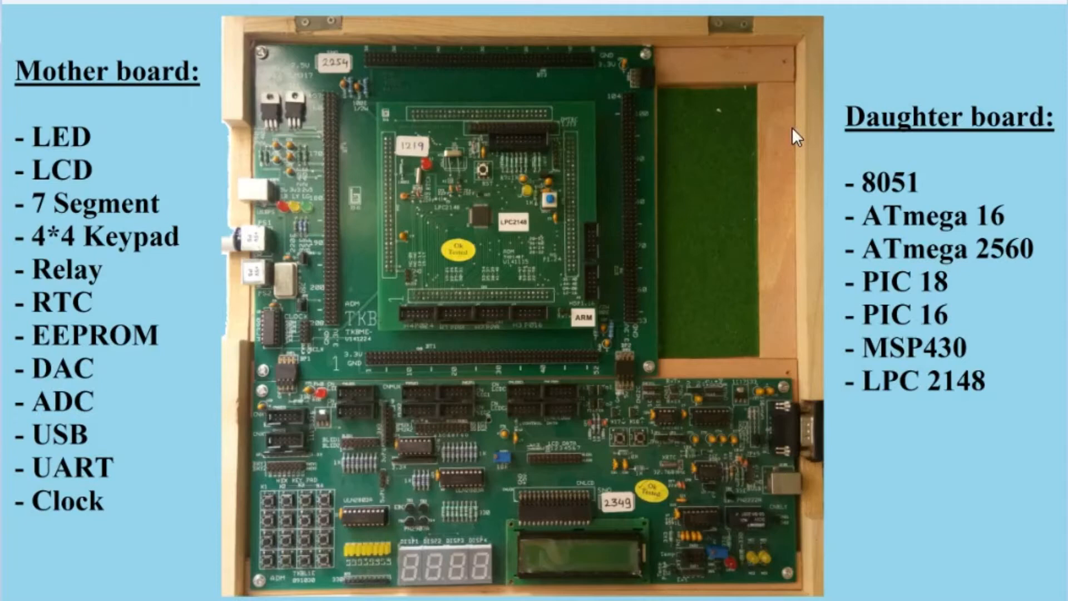
{"action": "mouse_move", "coordinate": [533, 42]}
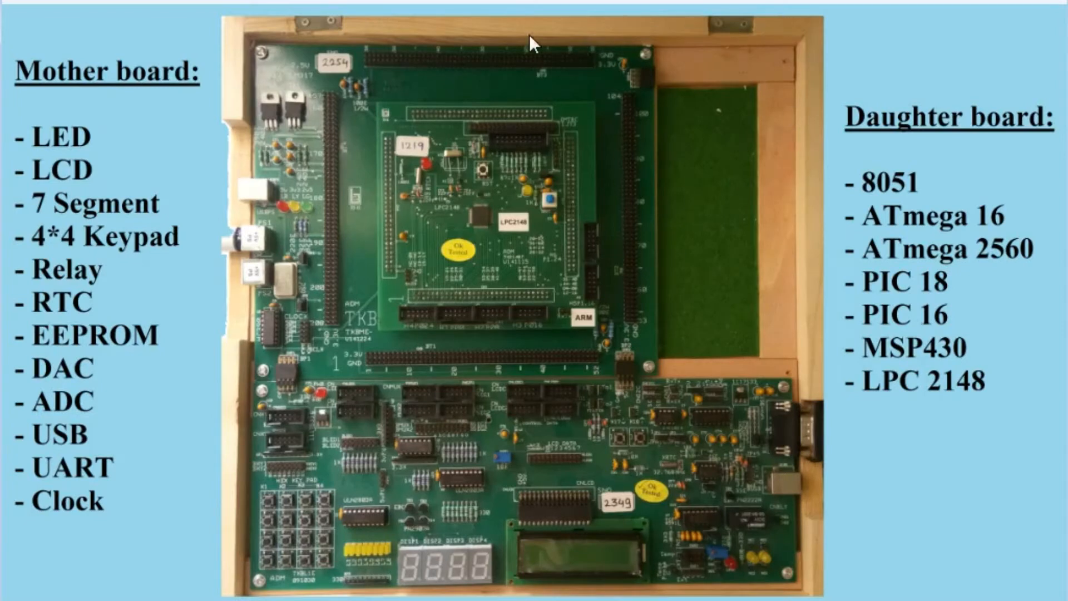
{"action": "mouse_move", "coordinate": [481, 60]}
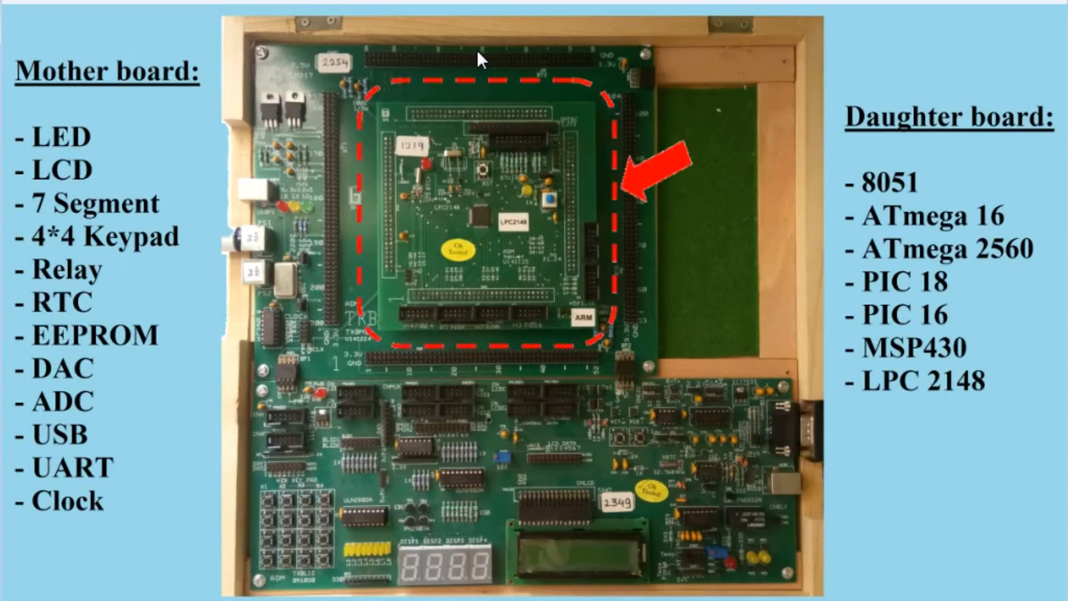
{"action": "mouse_move", "coordinate": [493, 98]}
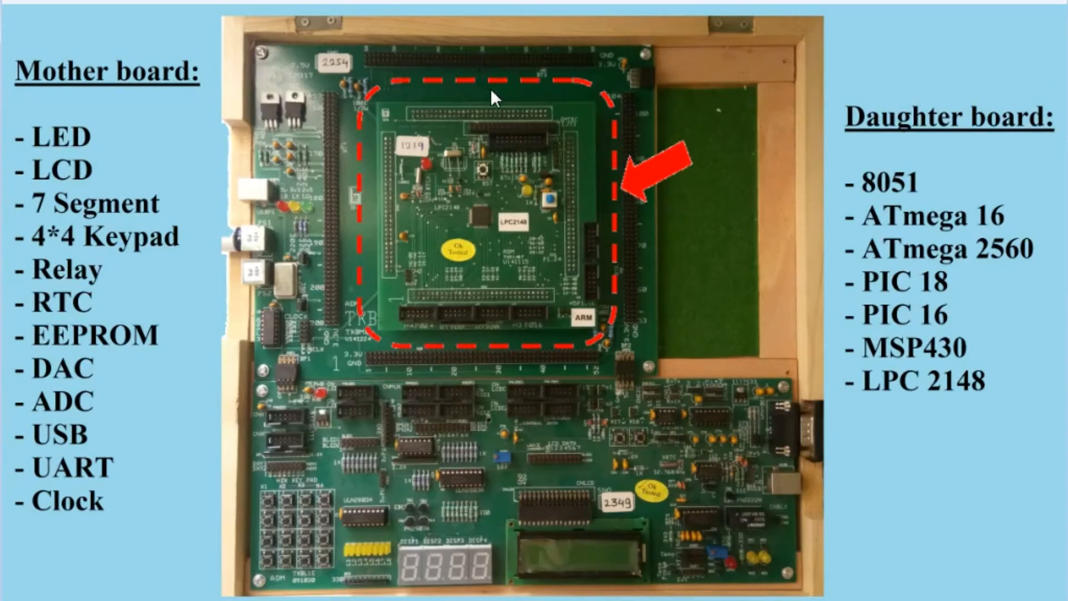
{"action": "mouse_move", "coordinate": [482, 108]}
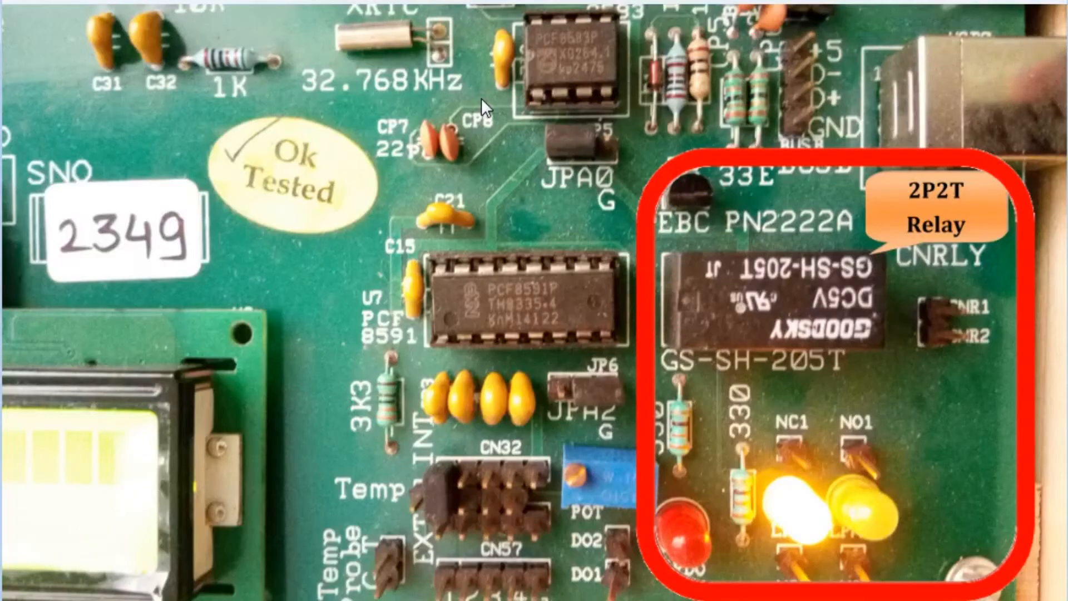
{"action": "mouse_move", "coordinate": [705, 525]}
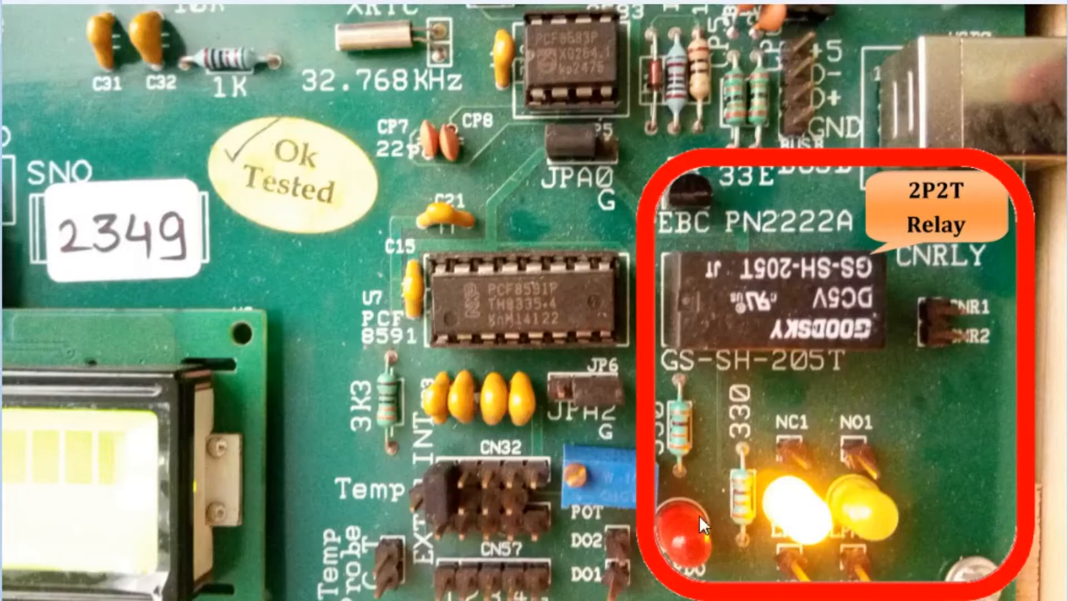
{"action": "mouse_move", "coordinate": [817, 320]}
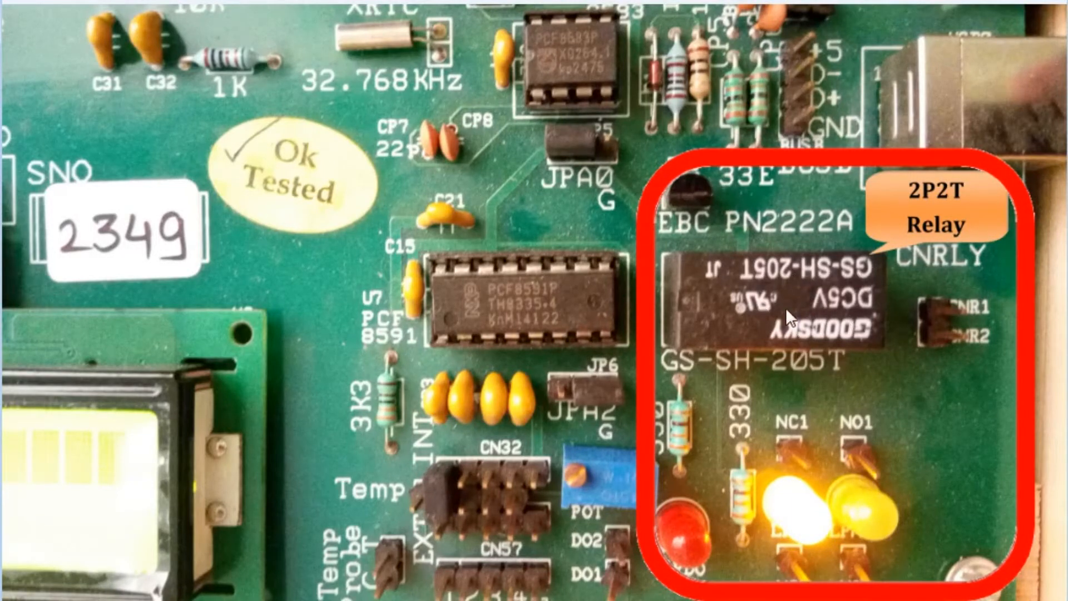
{"action": "mouse_move", "coordinate": [791, 293]}
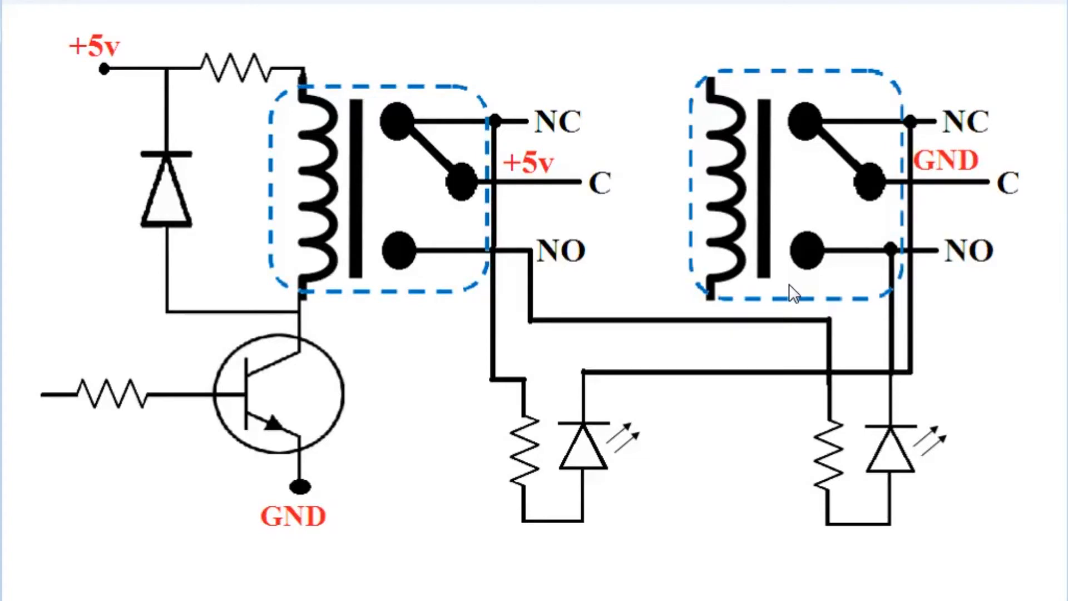
{"action": "mouse_move", "coordinate": [602, 183]}
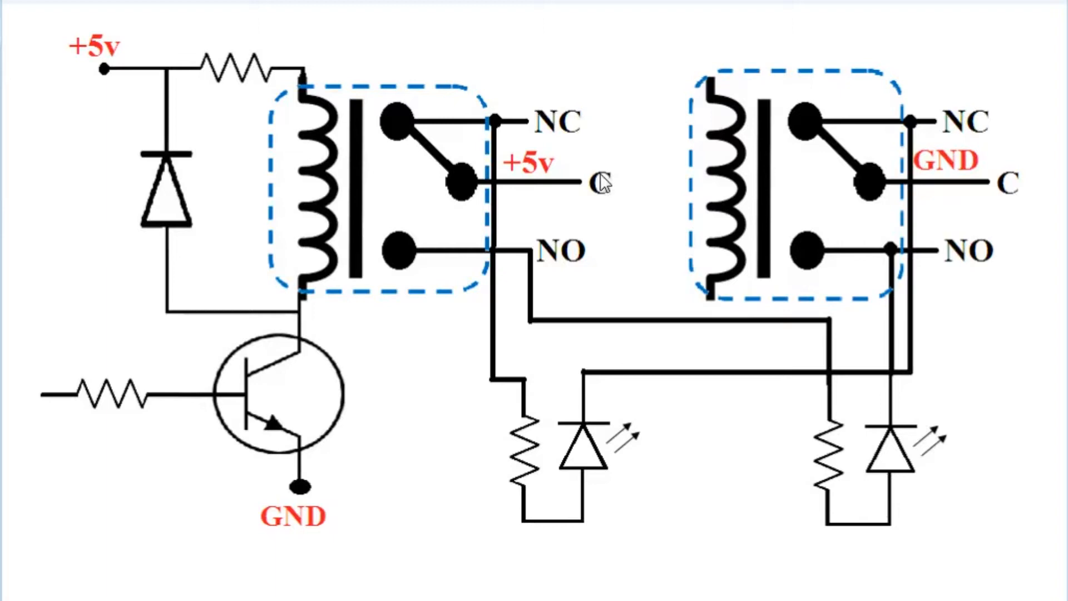
{"action": "mouse_move", "coordinate": [555, 132]}
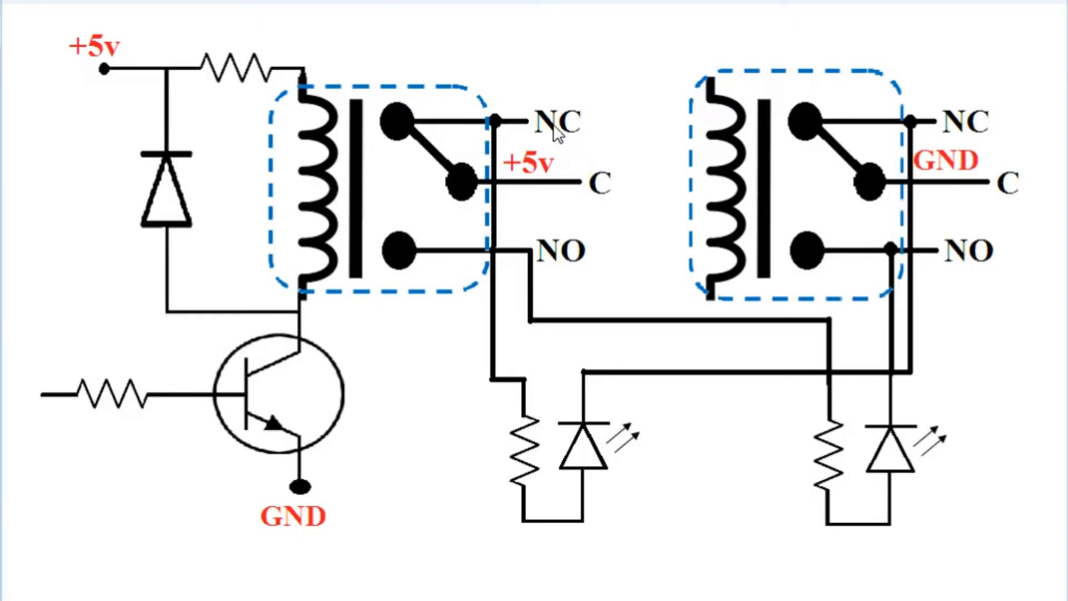
{"action": "mouse_move", "coordinate": [568, 262]}
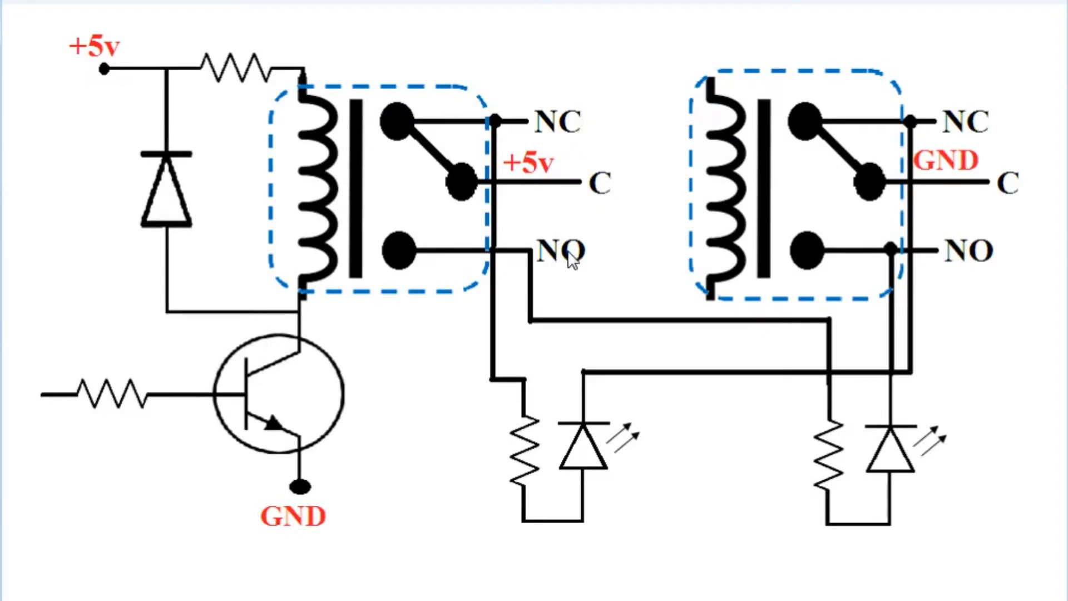
{"action": "mouse_move", "coordinate": [598, 203]}
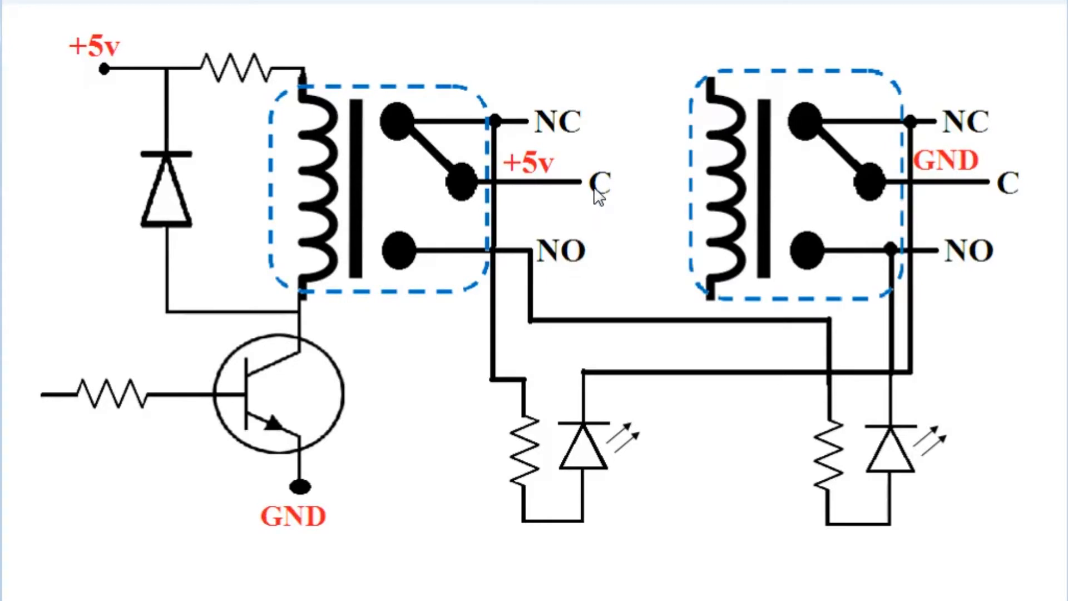
{"action": "mouse_move", "coordinate": [423, 136]}
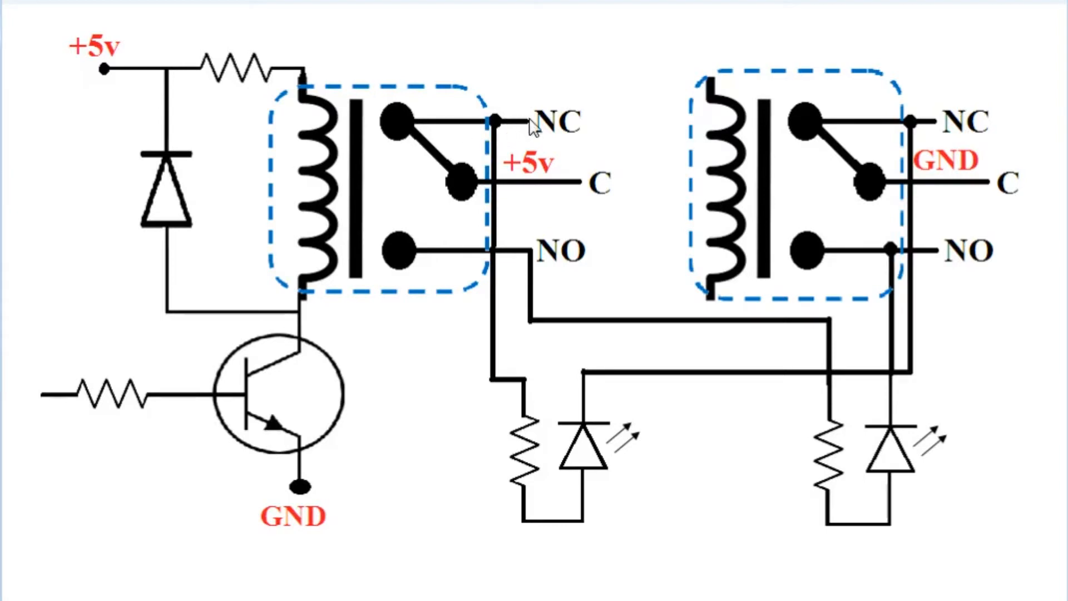
{"action": "mouse_move", "coordinate": [714, 476]}
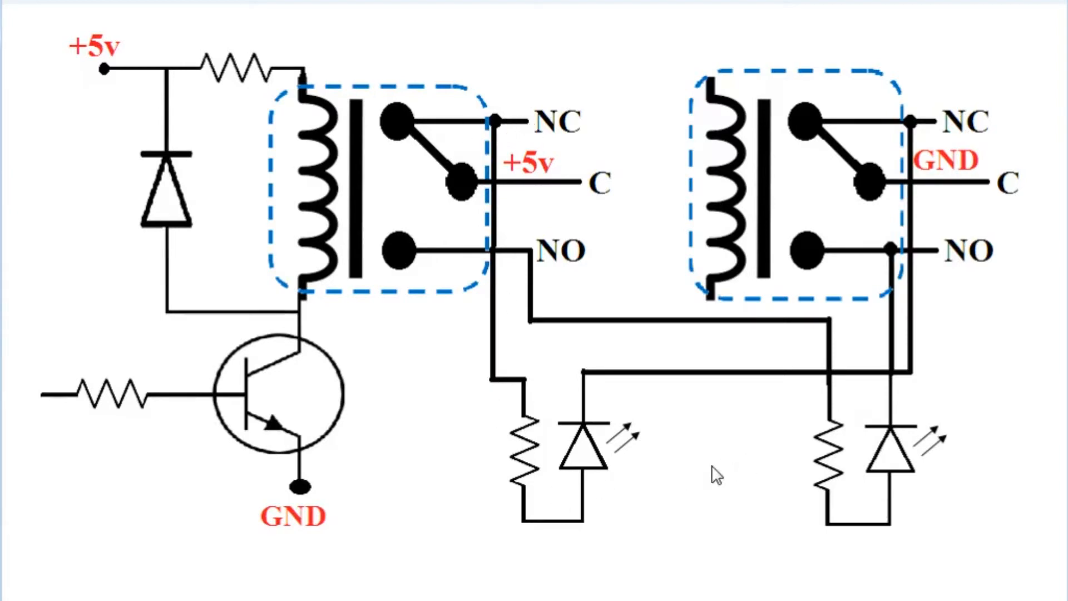
{"action": "mouse_move", "coordinate": [518, 225]}
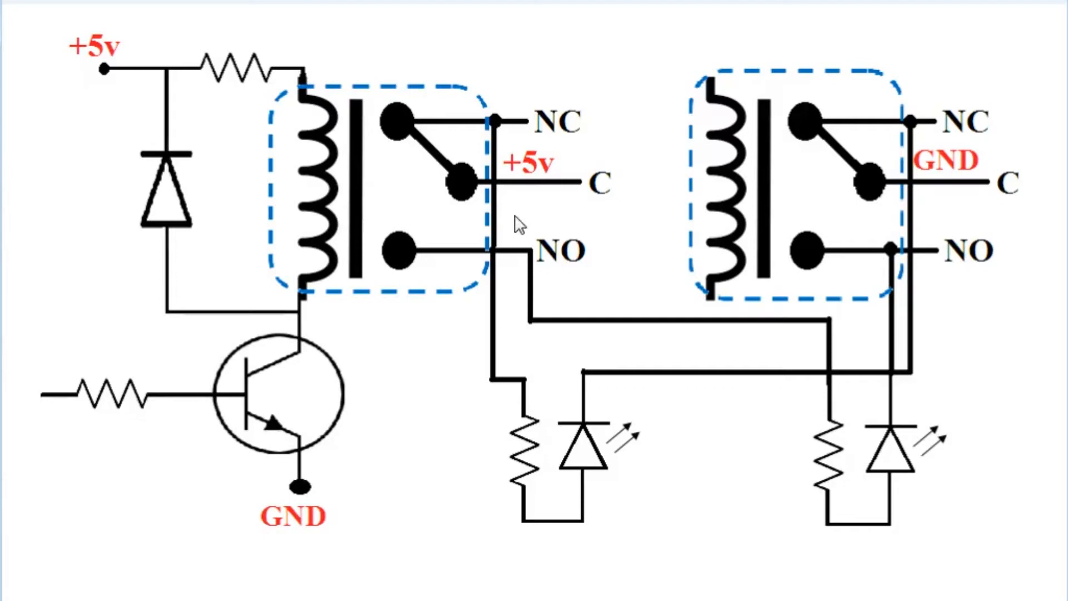
{"action": "mouse_move", "coordinate": [667, 412]}
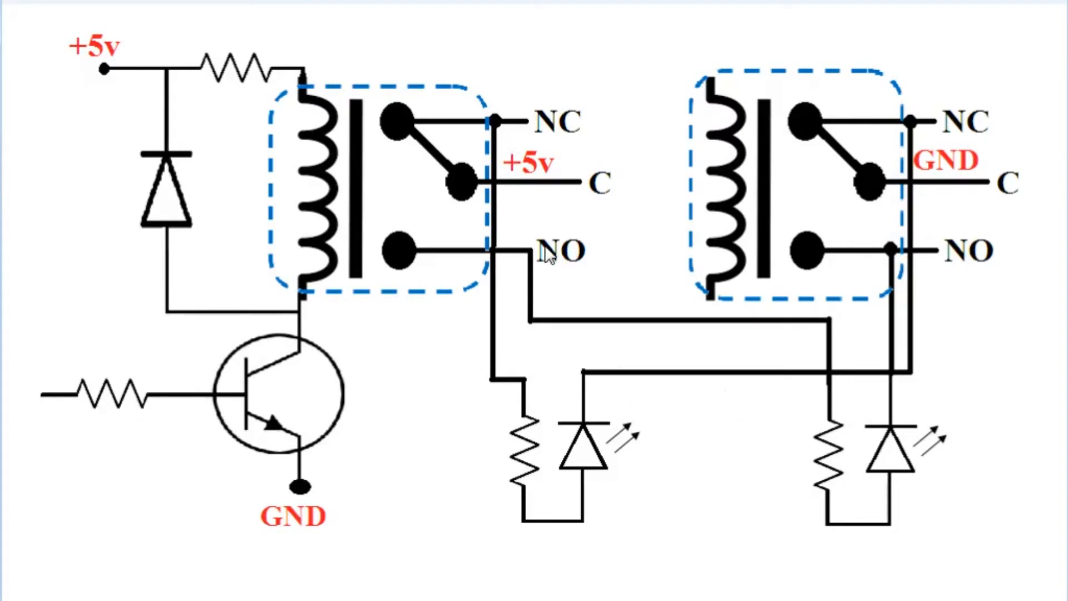
{"action": "mouse_move", "coordinate": [507, 268]}
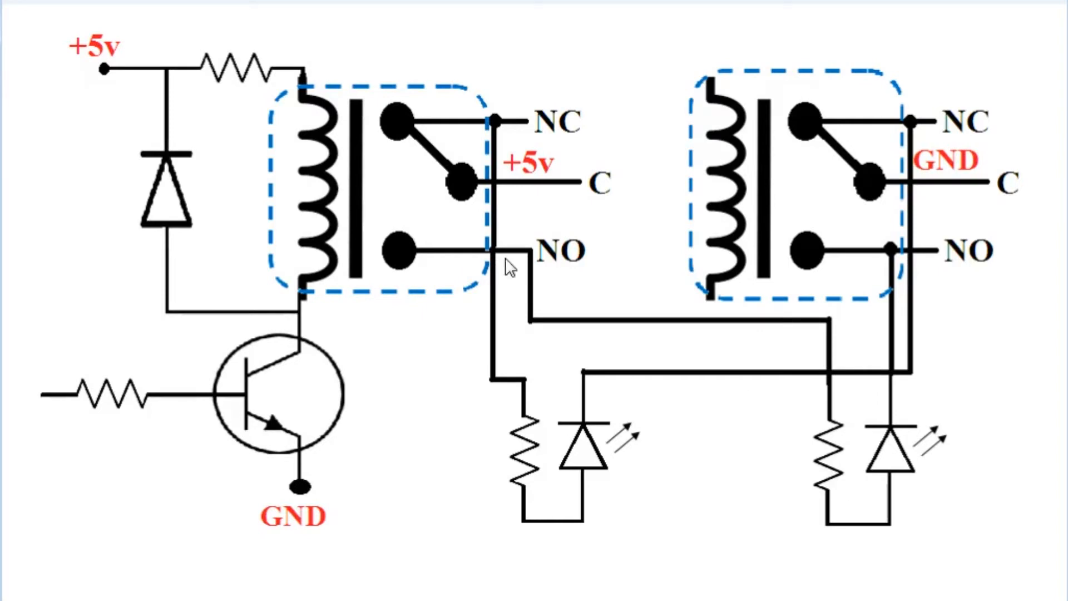
{"action": "mouse_move", "coordinate": [196, 168]}
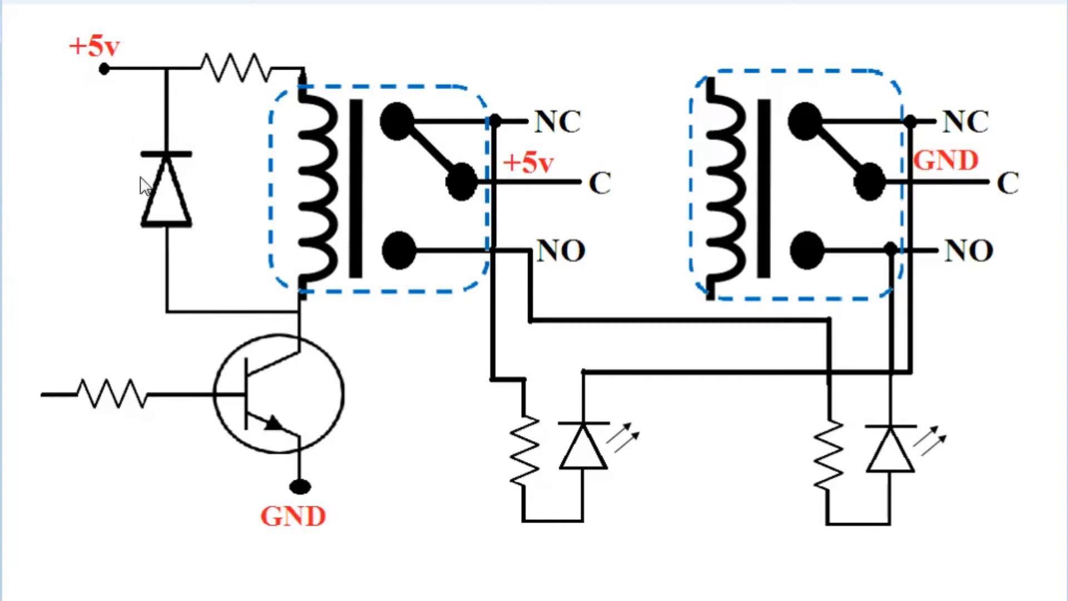
{"action": "mouse_move", "coordinate": [310, 378]}
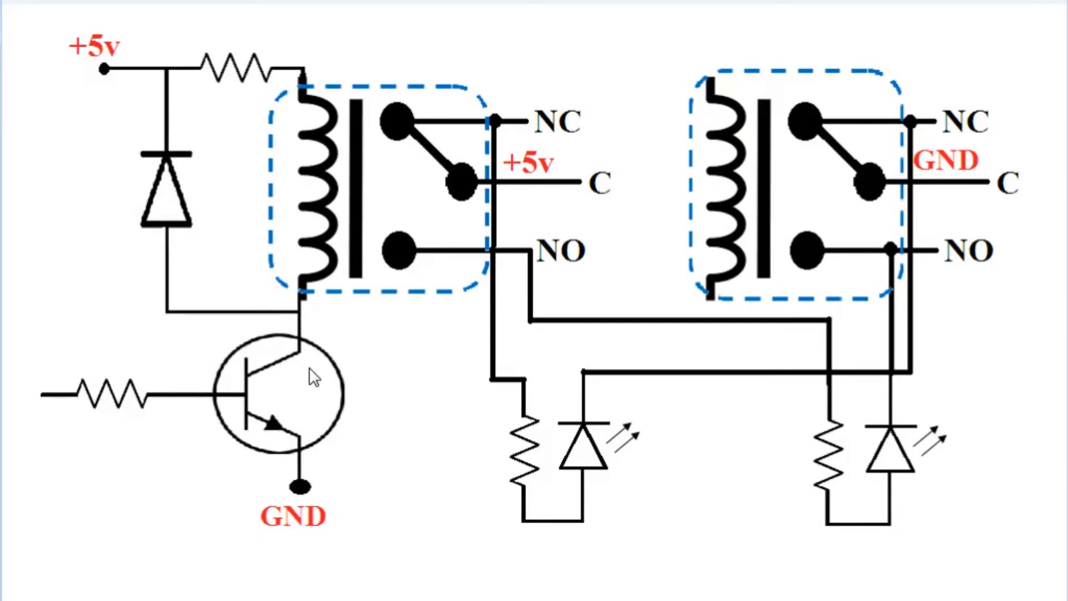
{"action": "mouse_move", "coordinate": [278, 467]}
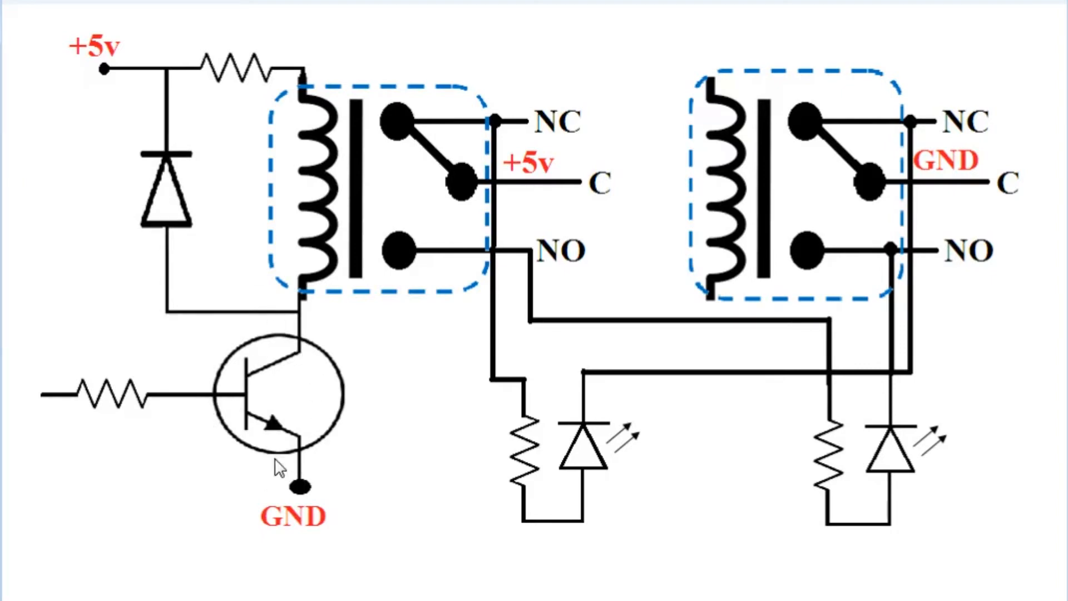
{"action": "mouse_move", "coordinate": [308, 305]}
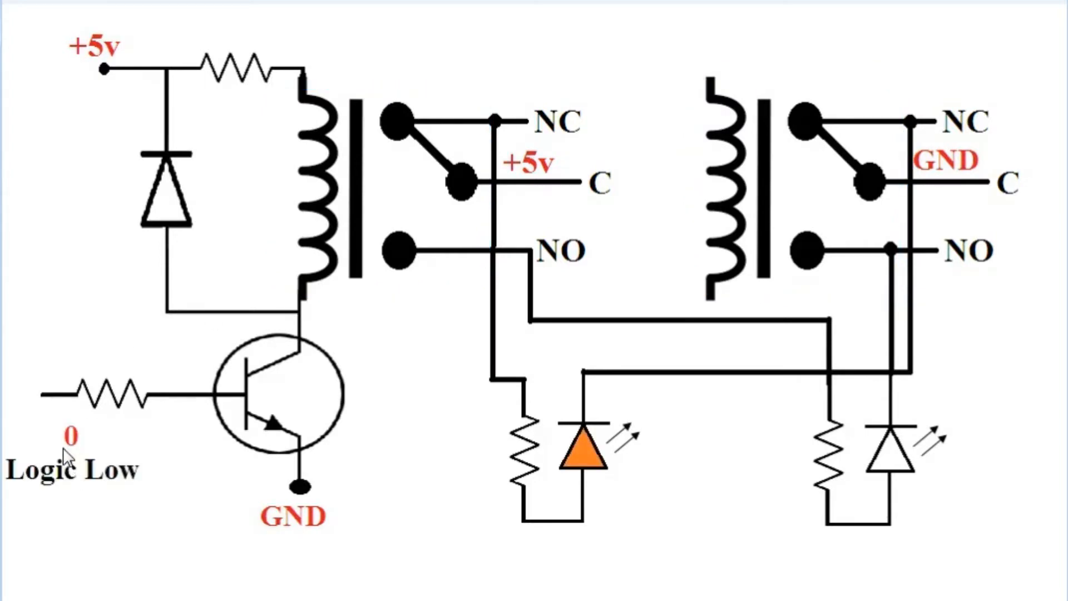
{"action": "mouse_move", "coordinate": [50, 401]}
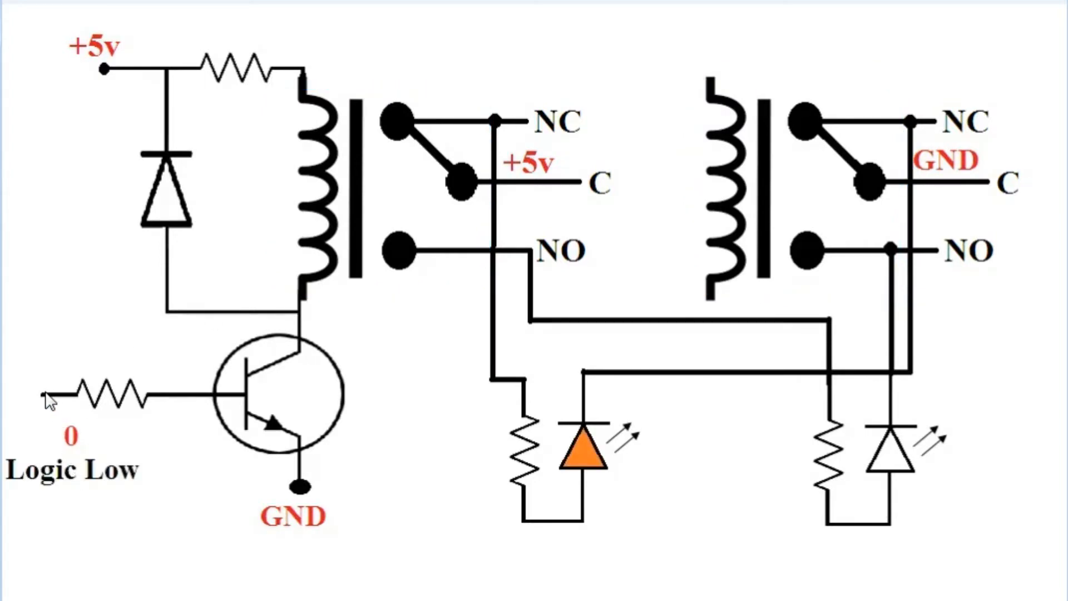
{"action": "mouse_move", "coordinate": [605, 202]}
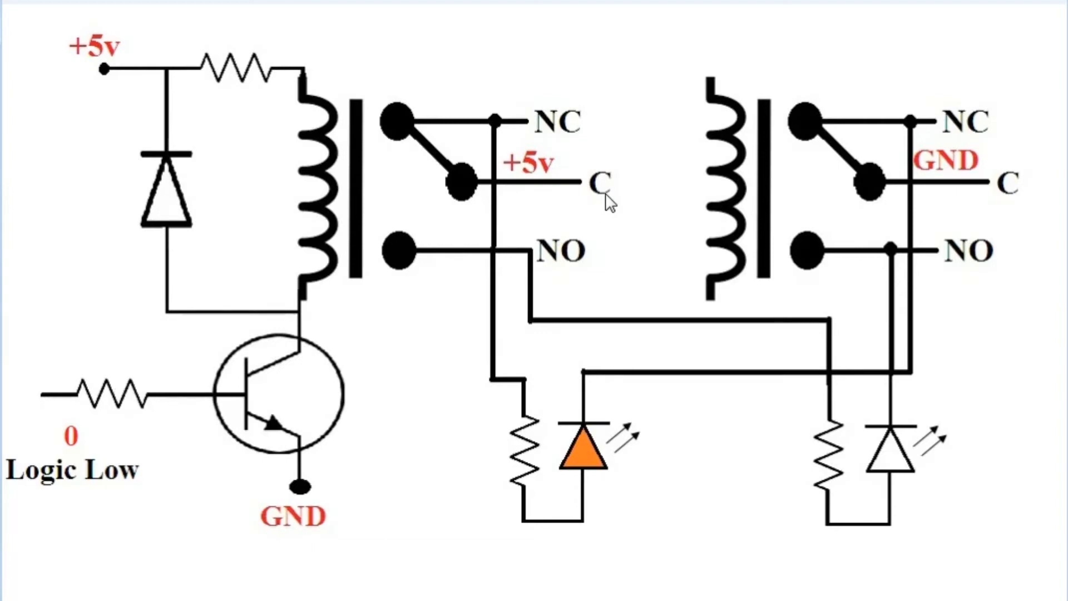
{"action": "mouse_move", "coordinate": [540, 399]}
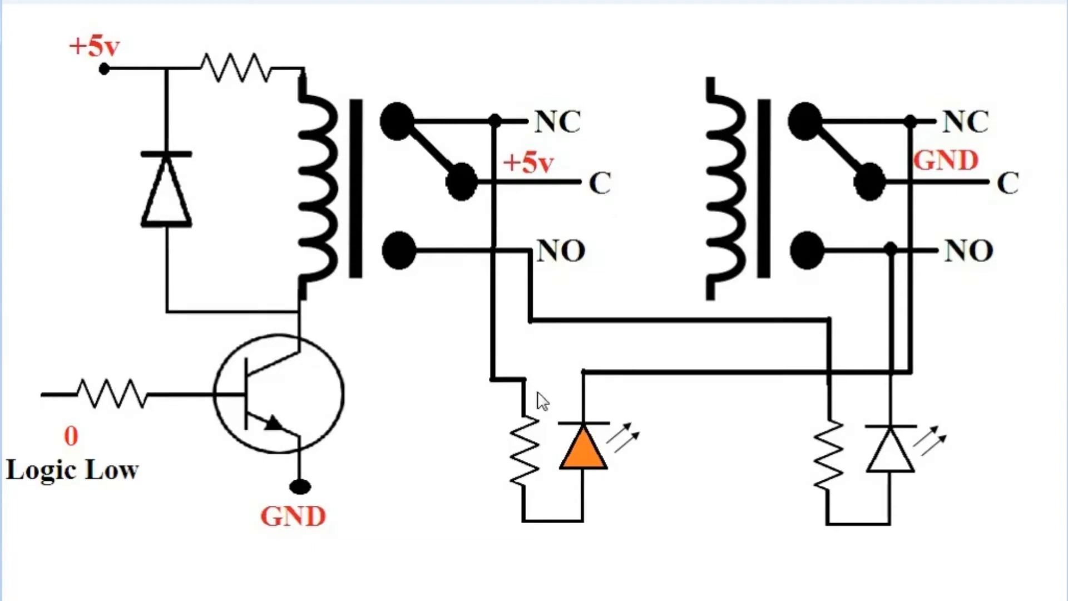
{"action": "mouse_move", "coordinate": [507, 523]}
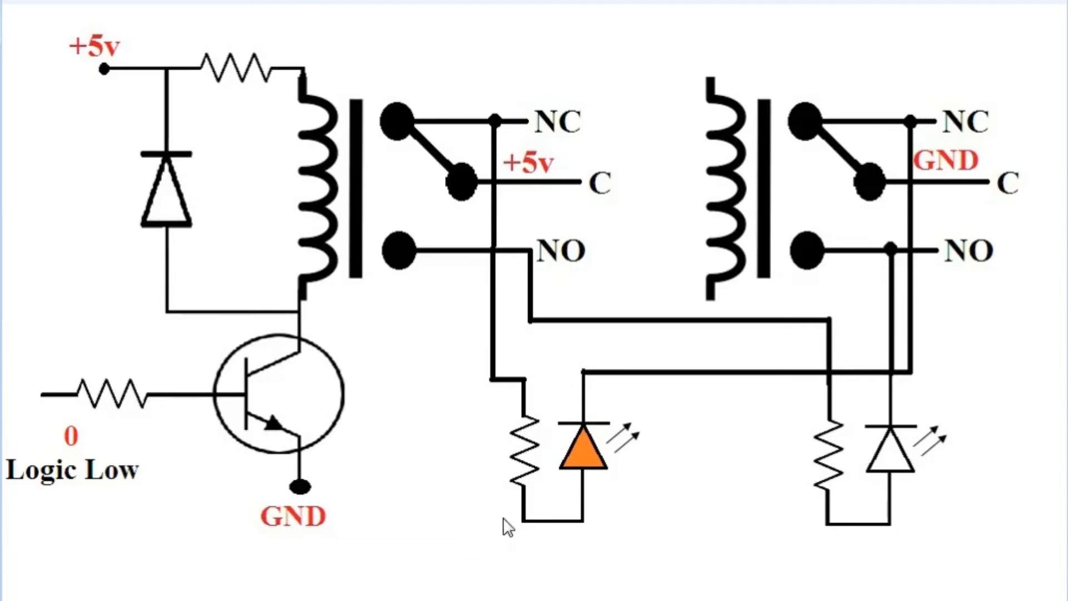
{"action": "mouse_move", "coordinate": [571, 450]}
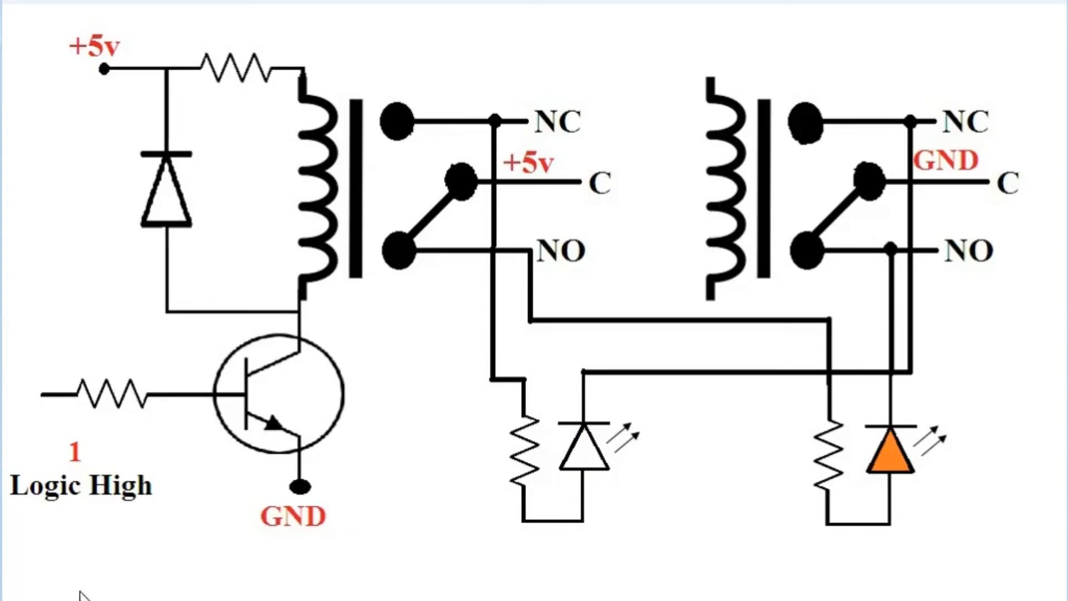
{"action": "mouse_move", "coordinate": [51, 398]}
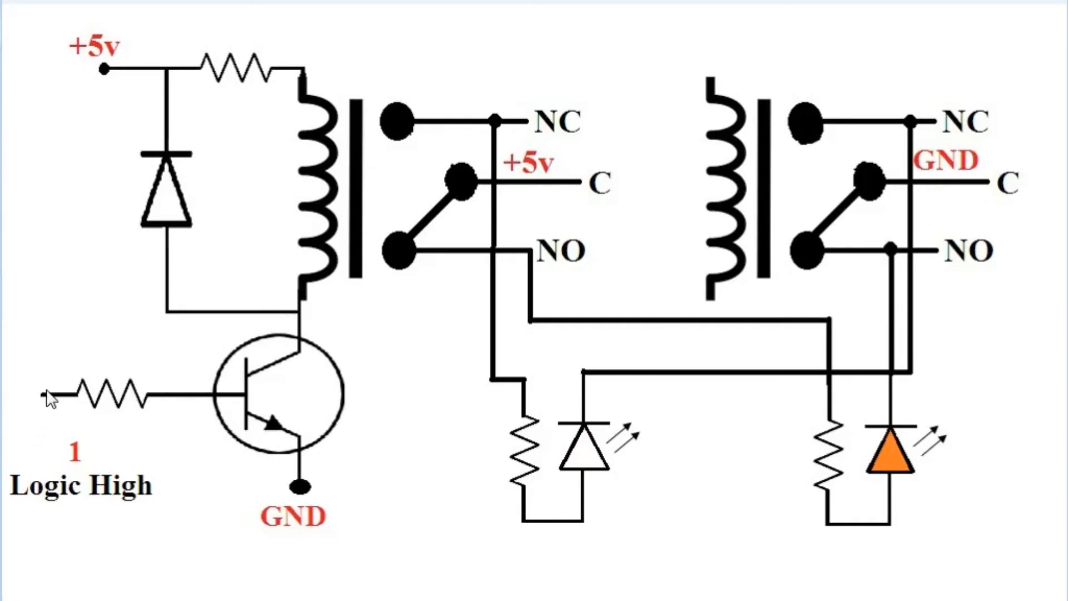
{"action": "mouse_move", "coordinate": [598, 194]}
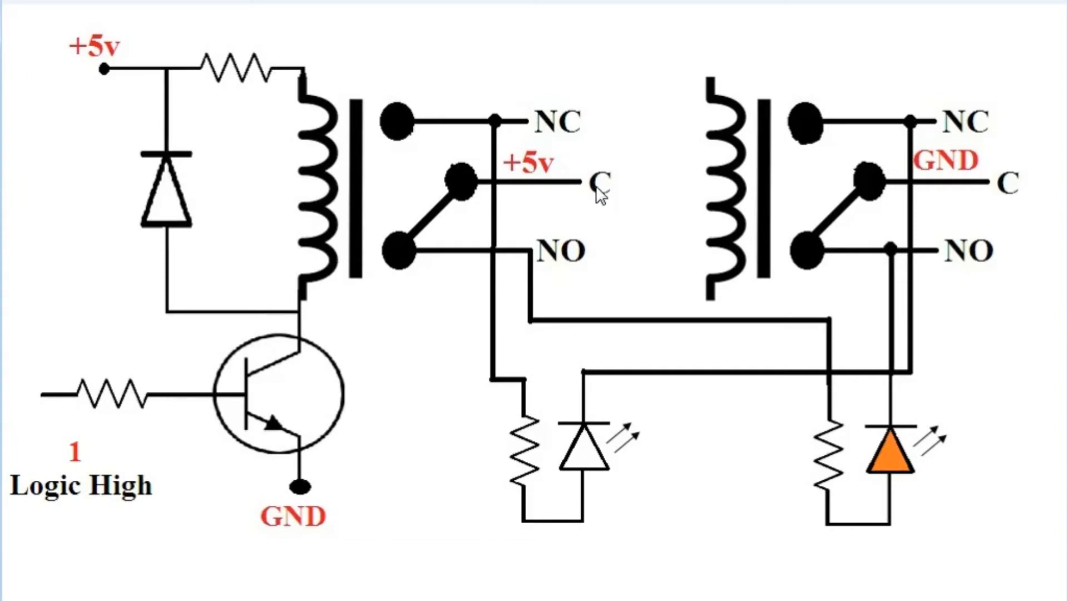
{"action": "mouse_move", "coordinate": [569, 191]}
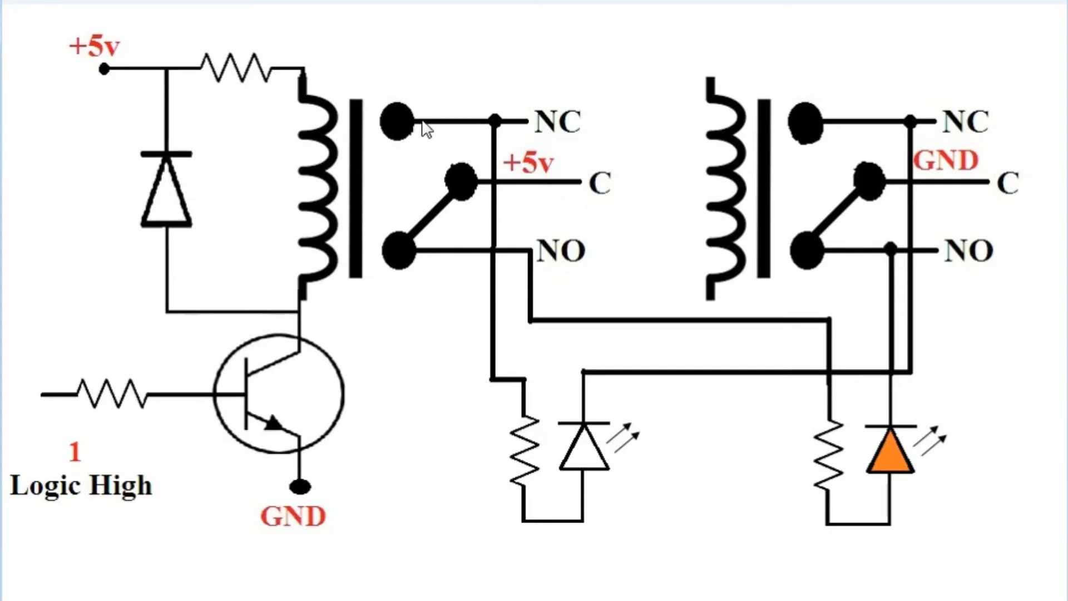
{"action": "mouse_move", "coordinate": [446, 268]}
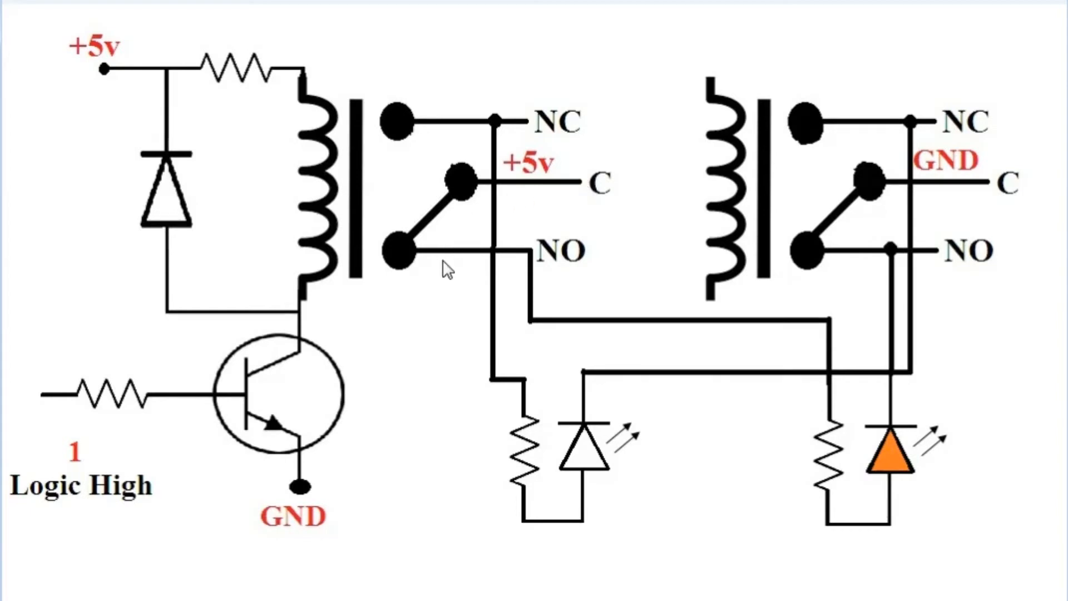
{"action": "mouse_move", "coordinate": [863, 405]}
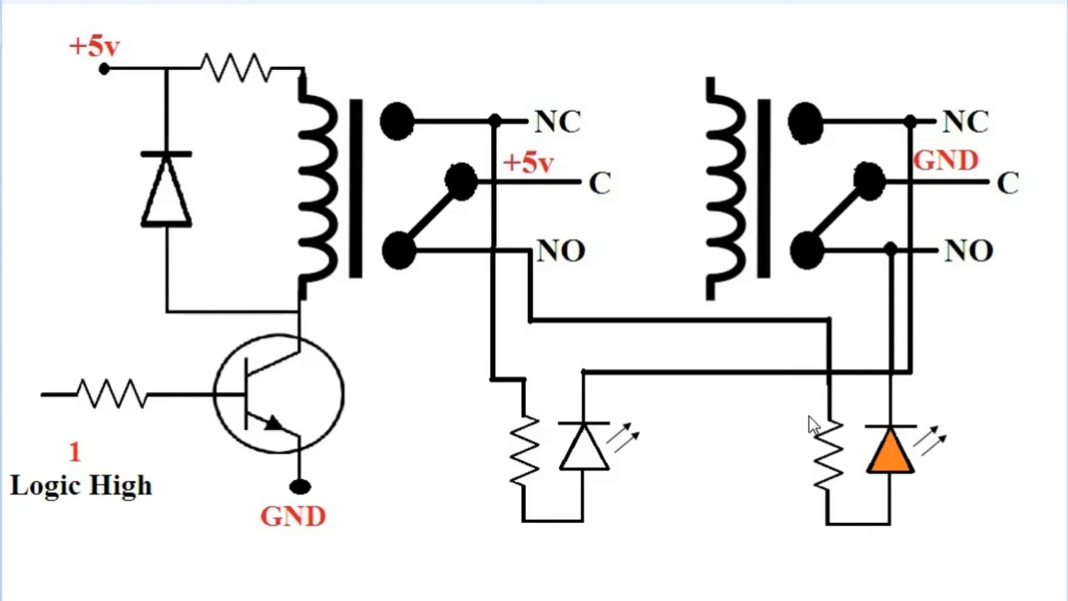
{"action": "mouse_move", "coordinate": [599, 378]}
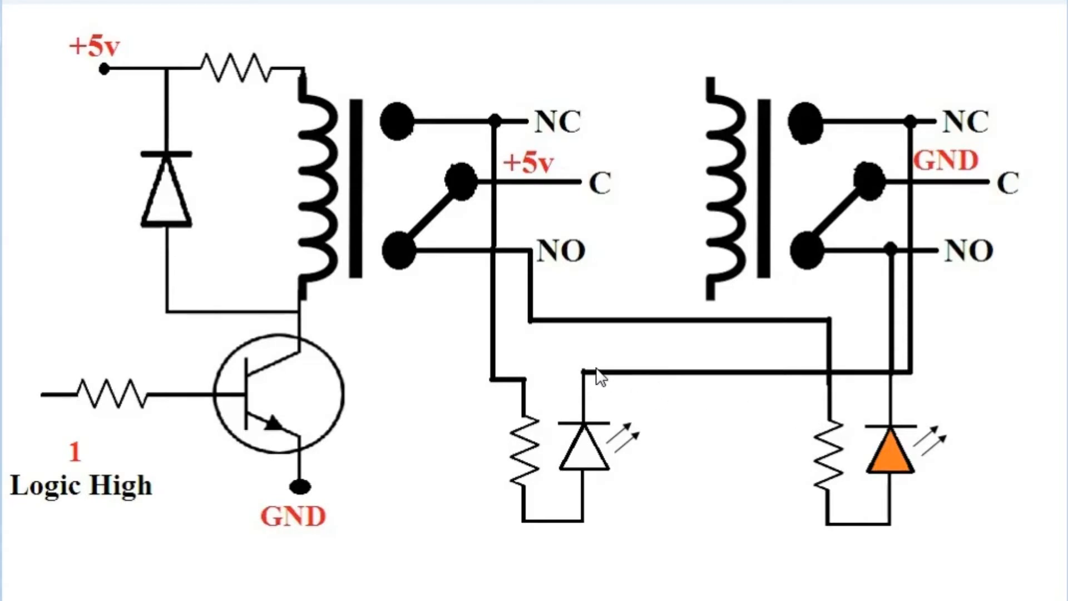